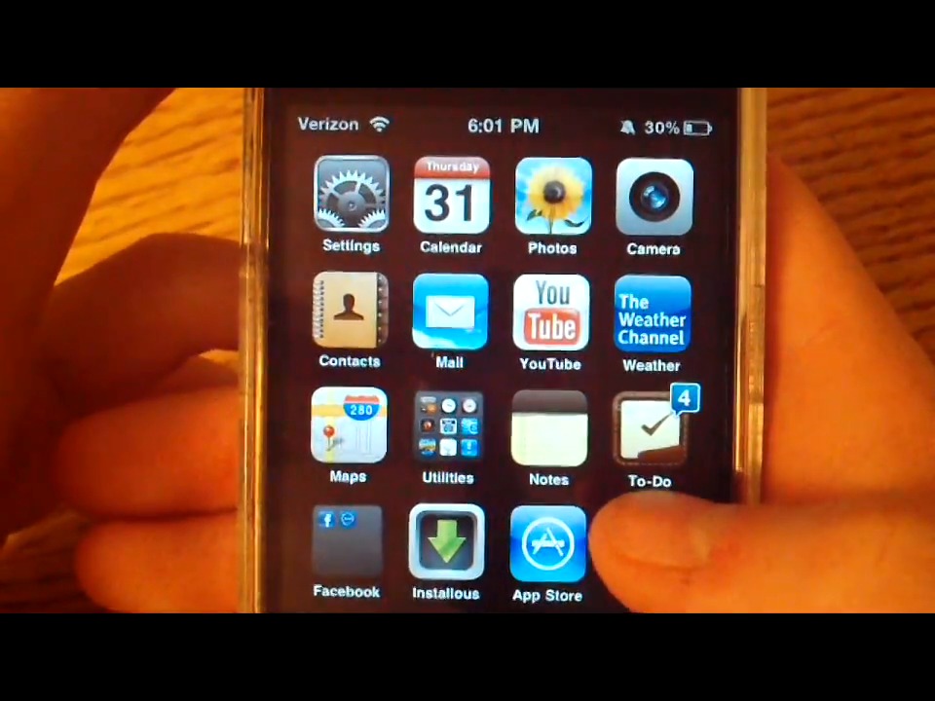
Step: Swipe to the next home-screen page of games and apps in wiggle mode
scroll(left, 3)
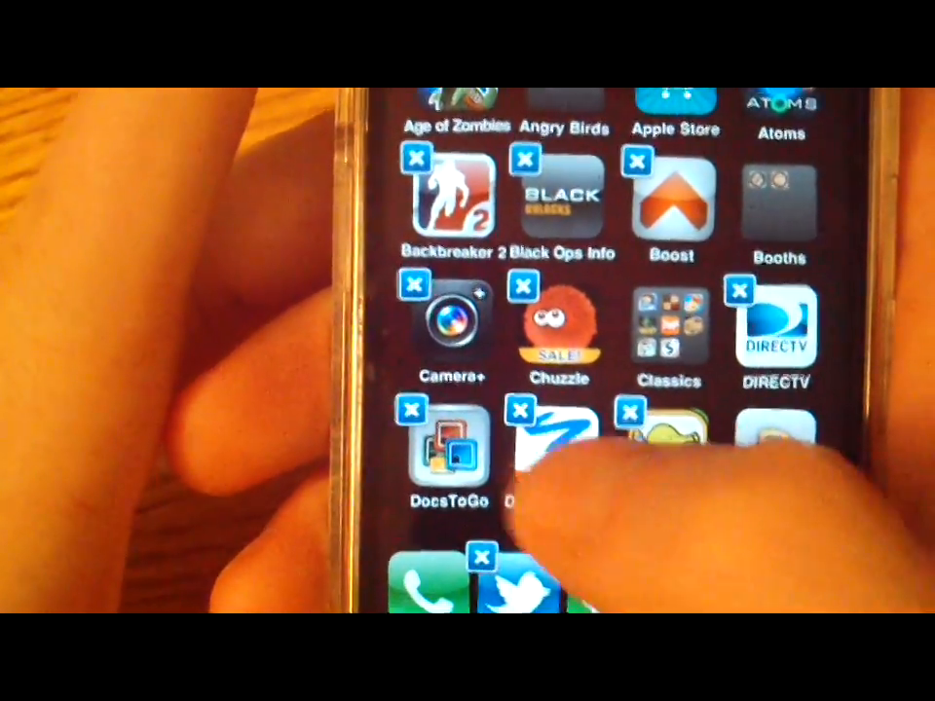
Step: Rename the DoodleBuddy icon label to 'Doodler' and apply it
click(557, 444)
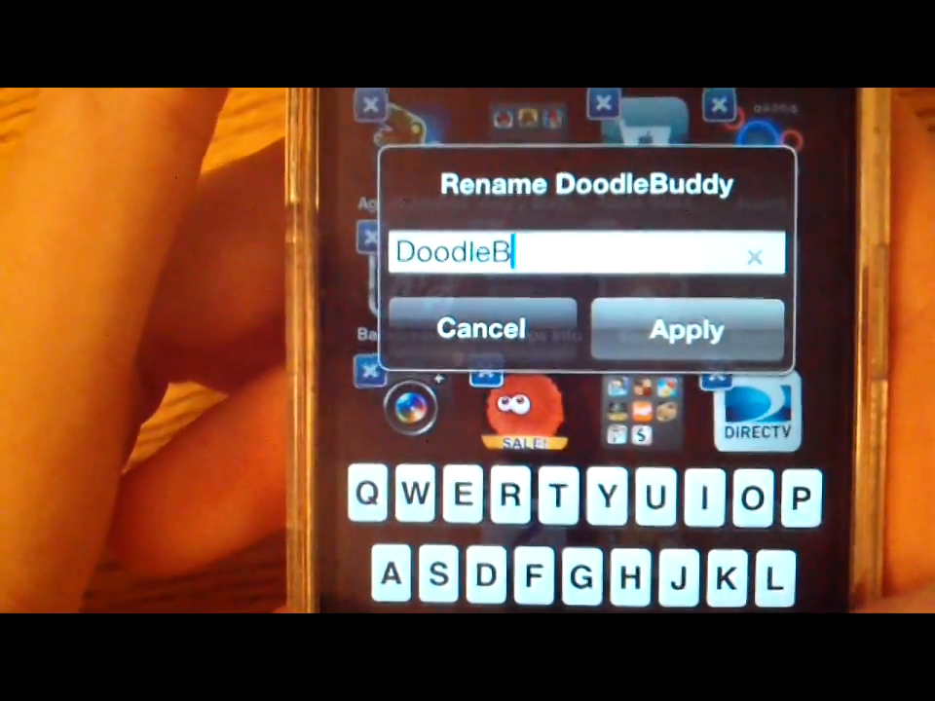
key(backspace)
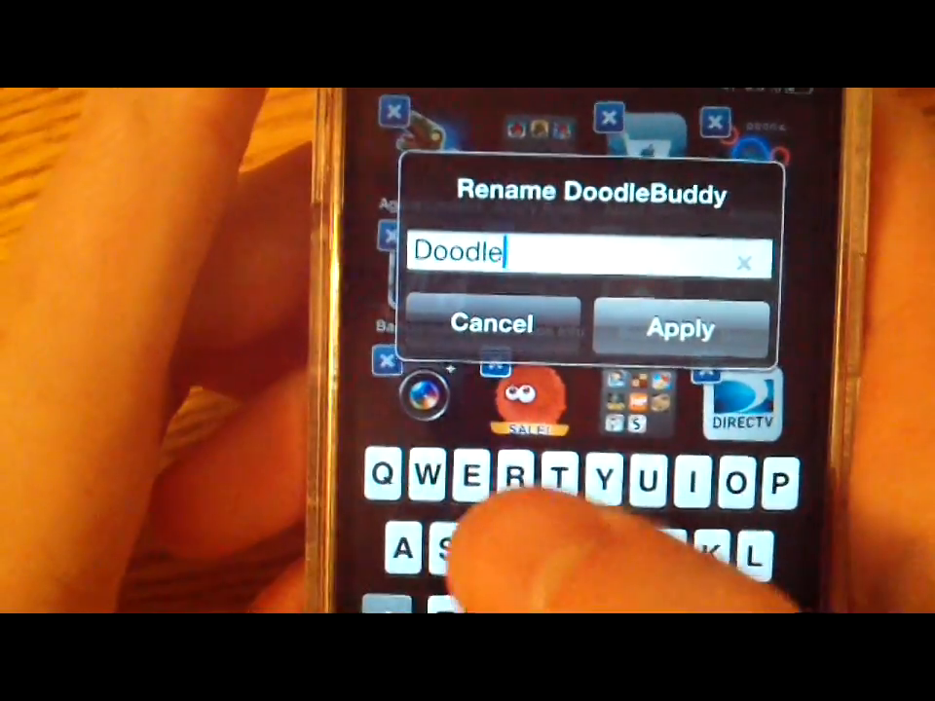
text(r)
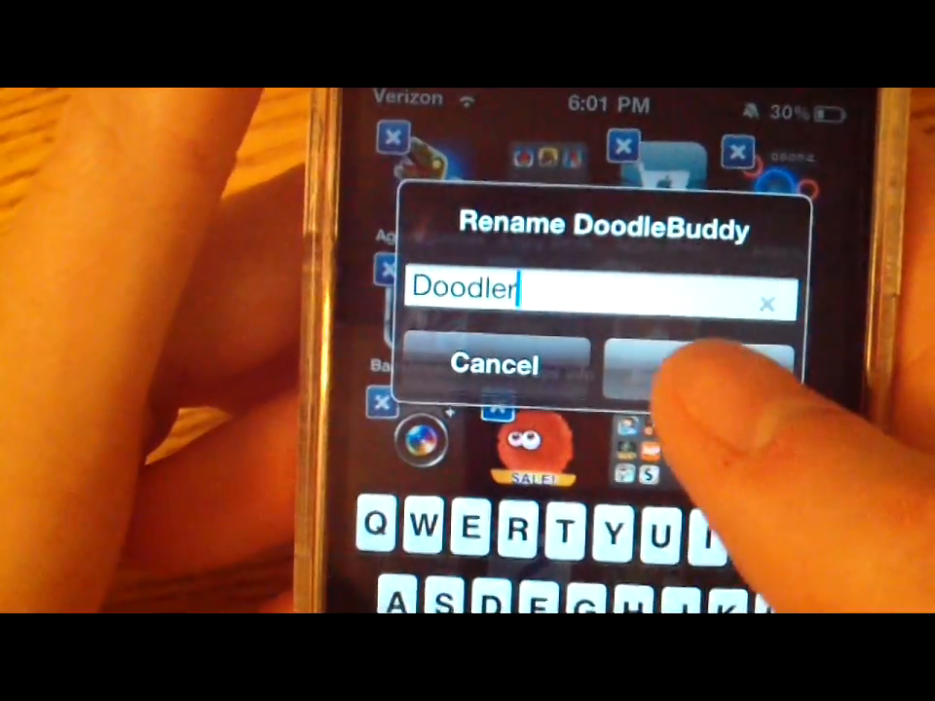
click(716, 366)
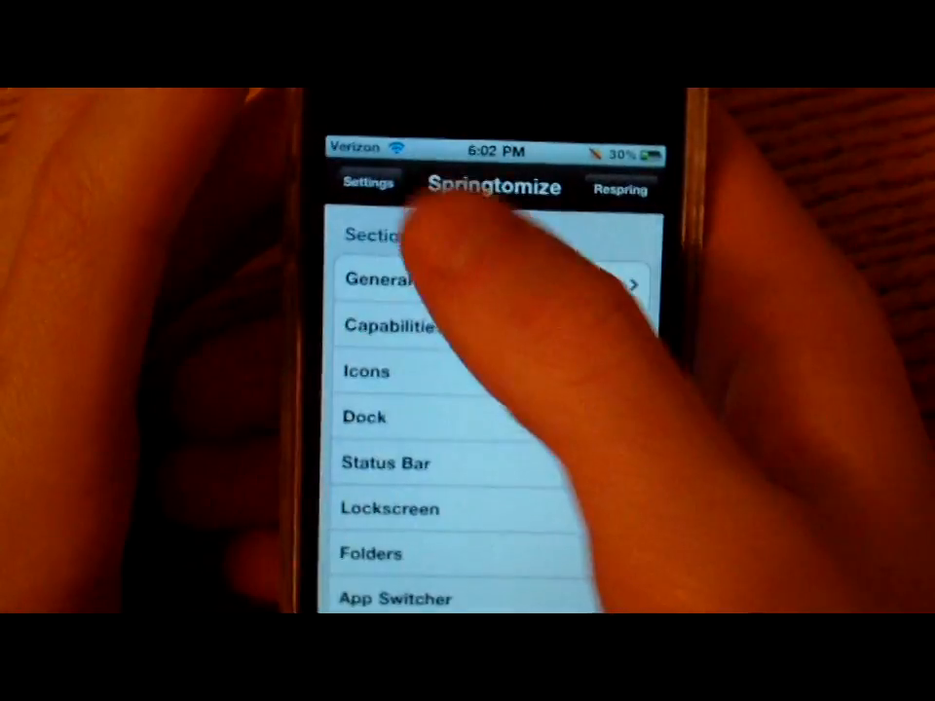
Step: Return to the main Settings list and show the IconRenamer pane with Require Double Tap
click(368, 183)
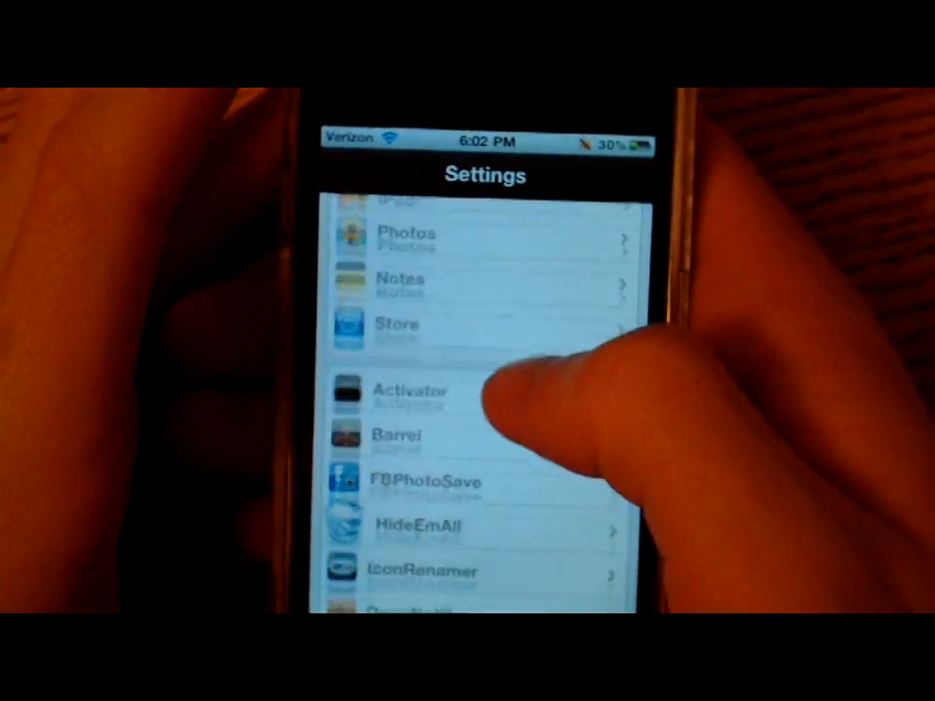
click(424, 572)
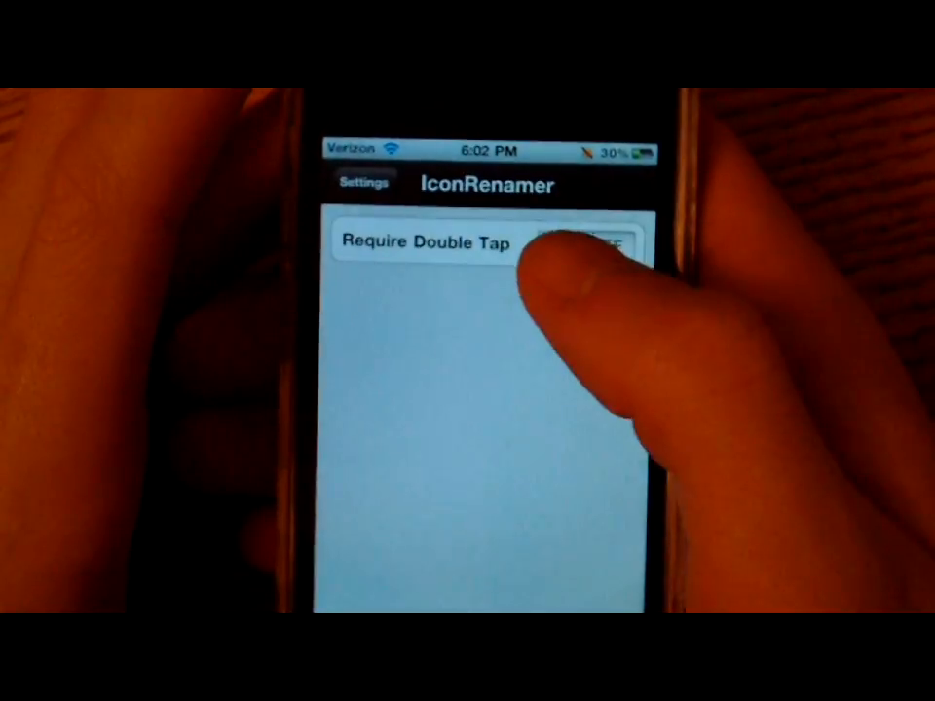